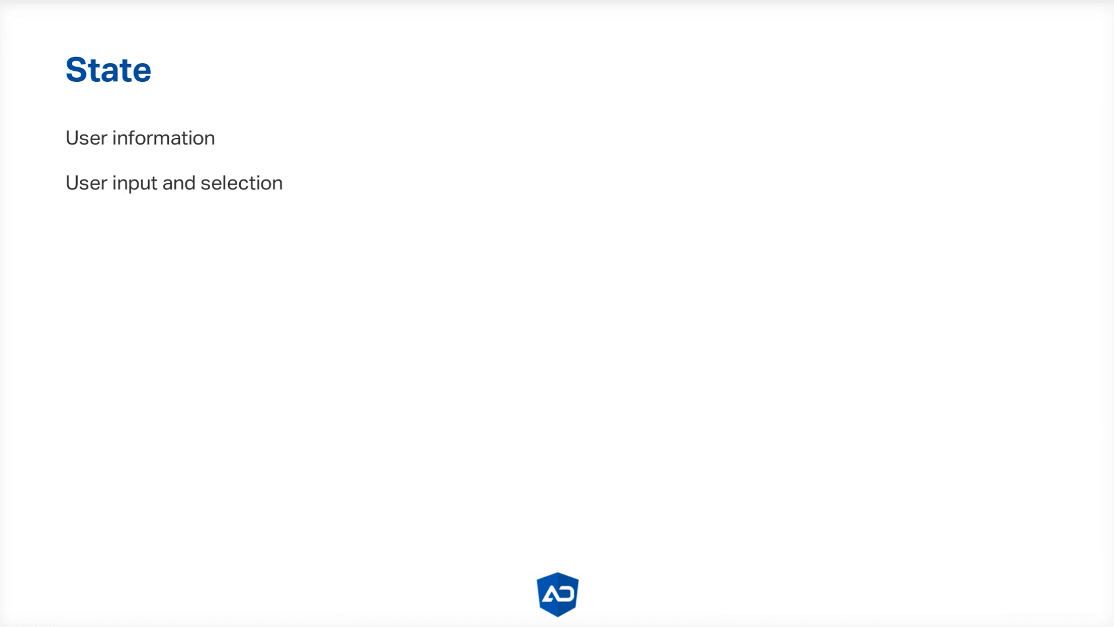
# Step: Reveal the server-data and view/UI state bullets, then advance to the Redux single-source-of-truth slide
pyautogui.press('right')
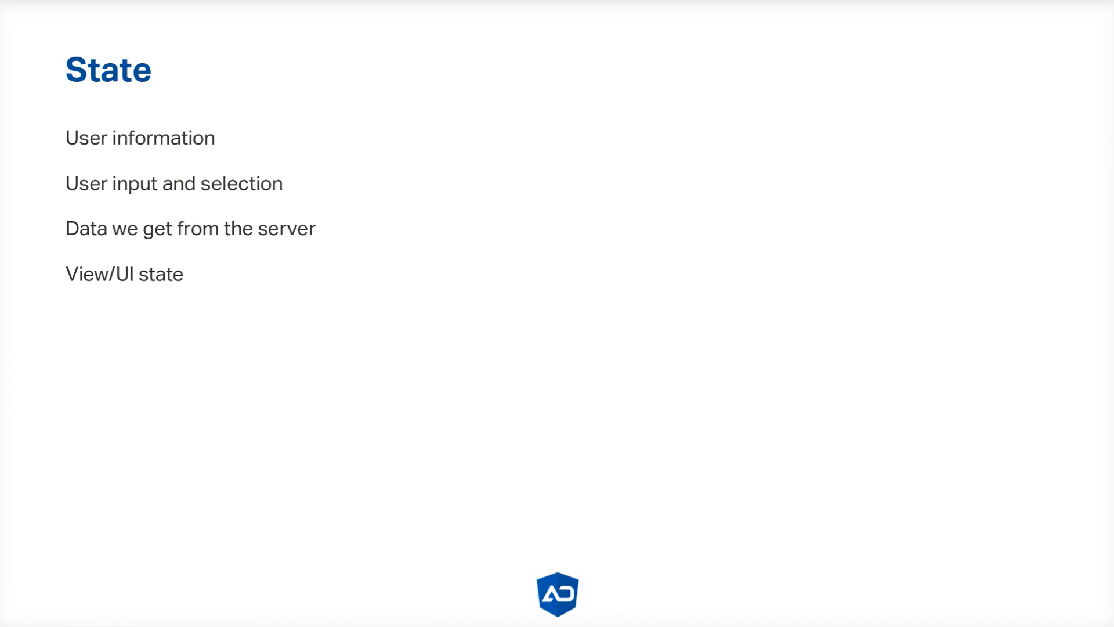
pyautogui.press('right')
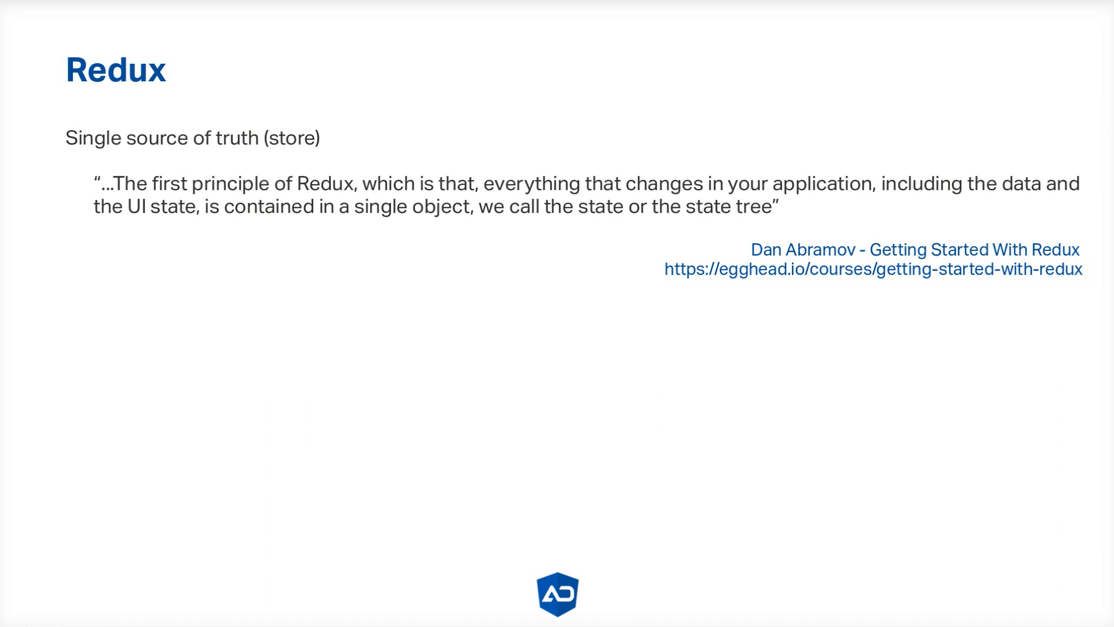
# Step: Reveal the second Redux principle: the state is read only (immutable)
pyautogui.press('right')
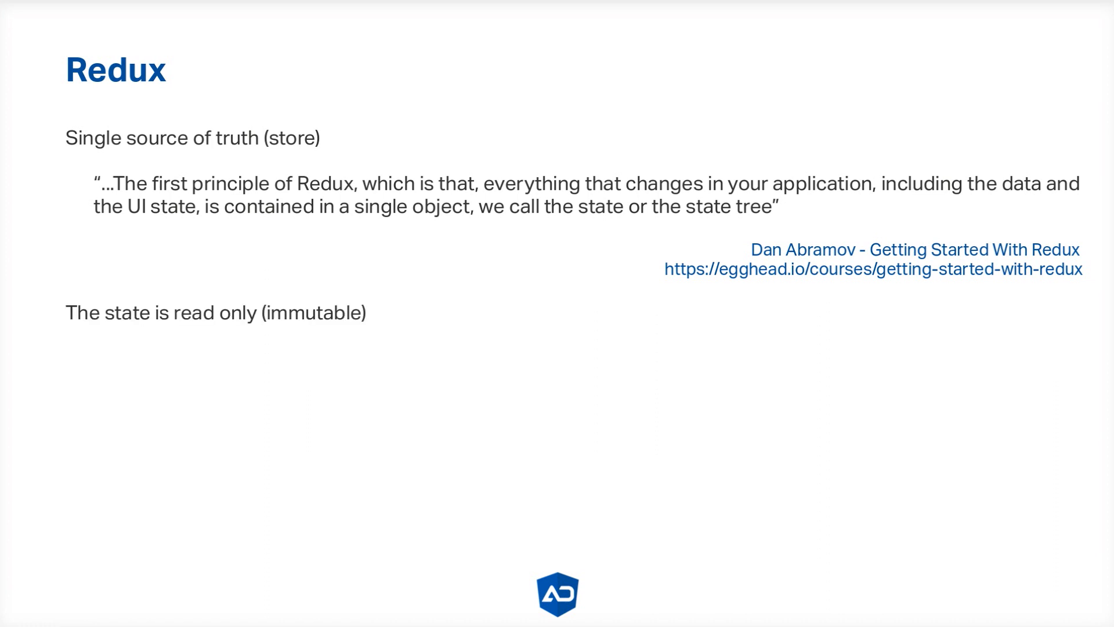